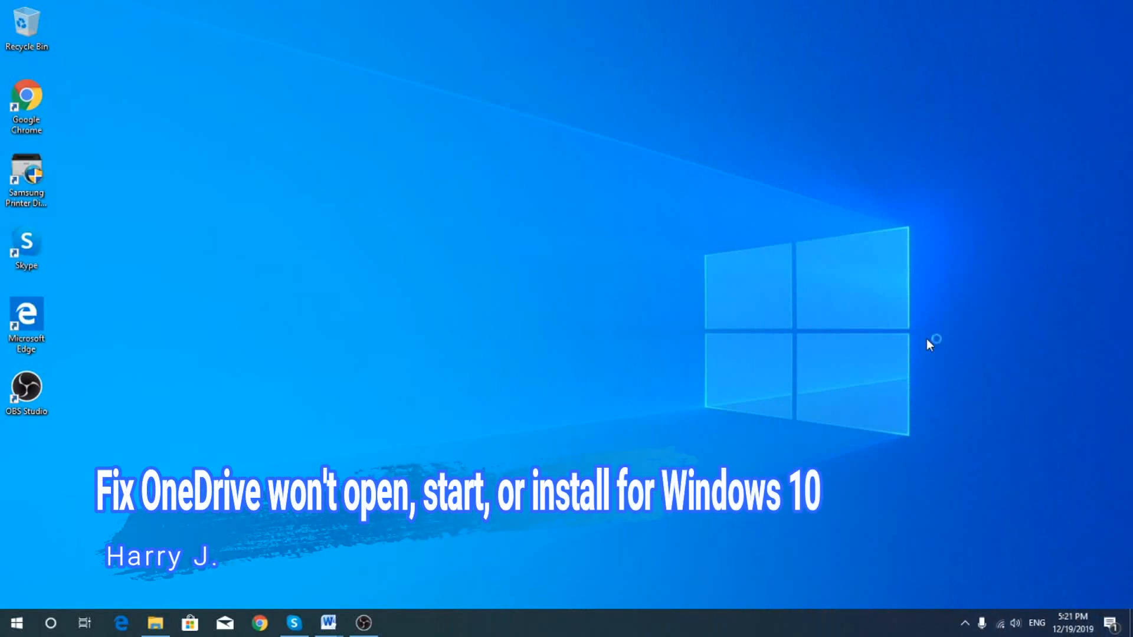
mouse_move(930, 345)
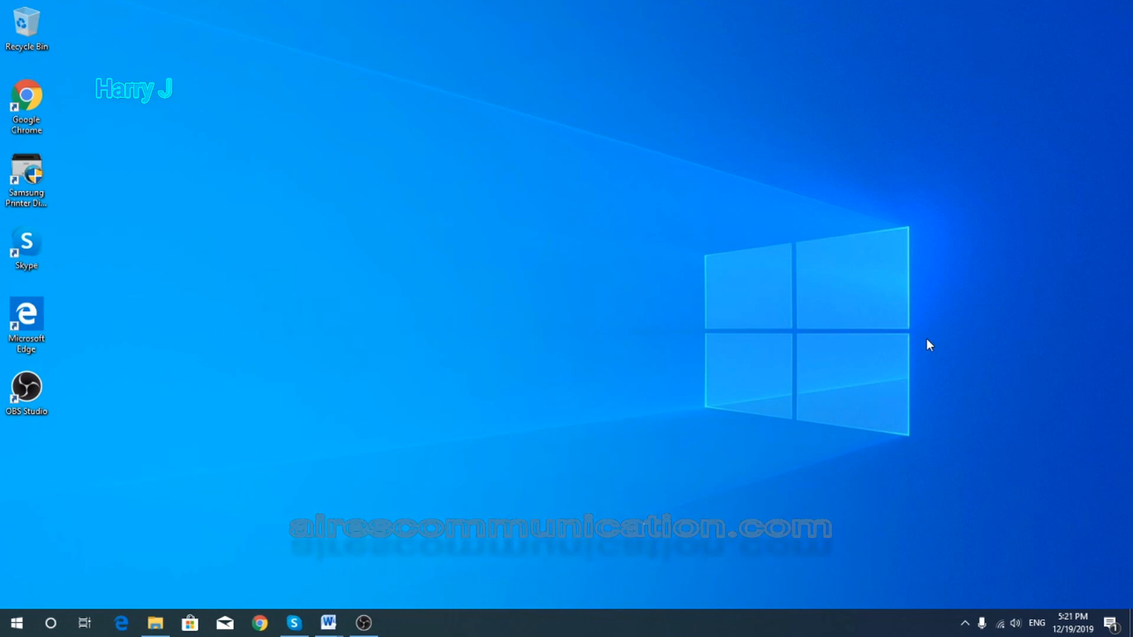
mouse_move(188, 538)
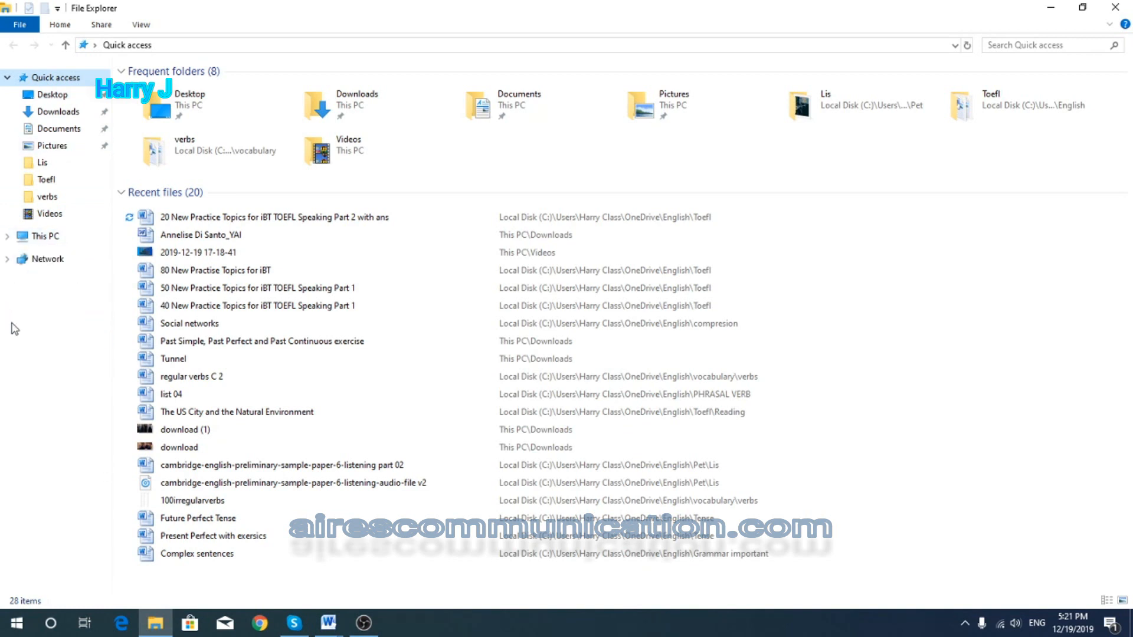
Step: Search Google for 'one drive download' in Chrome and open Microsoft's OneDrive download page
left_click(198, 554)
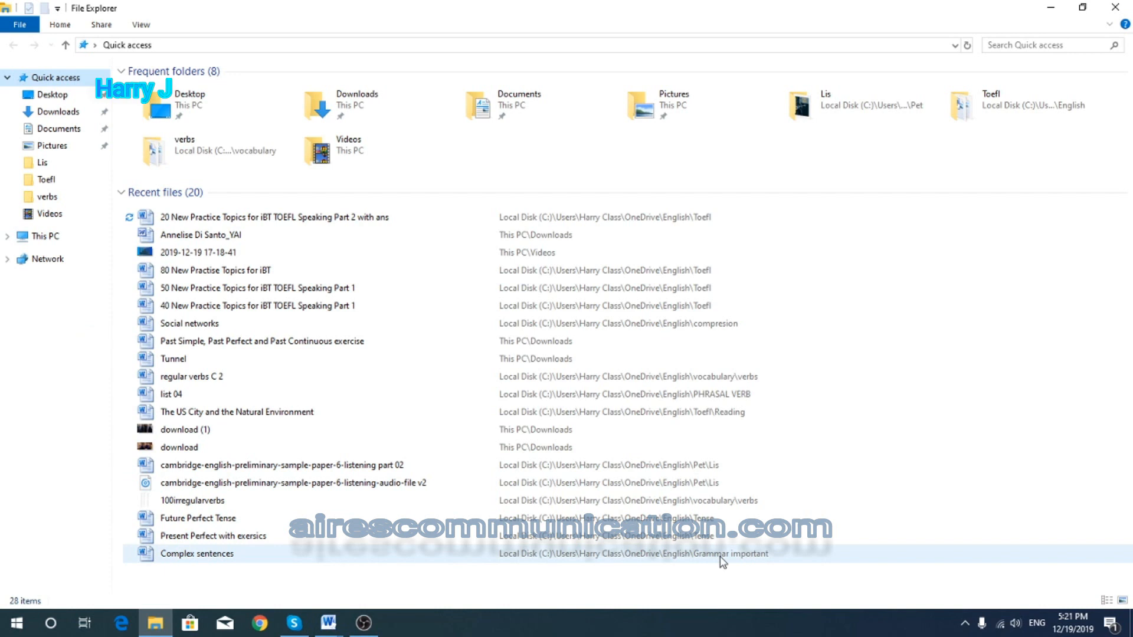
mouse_move(1087, 496)
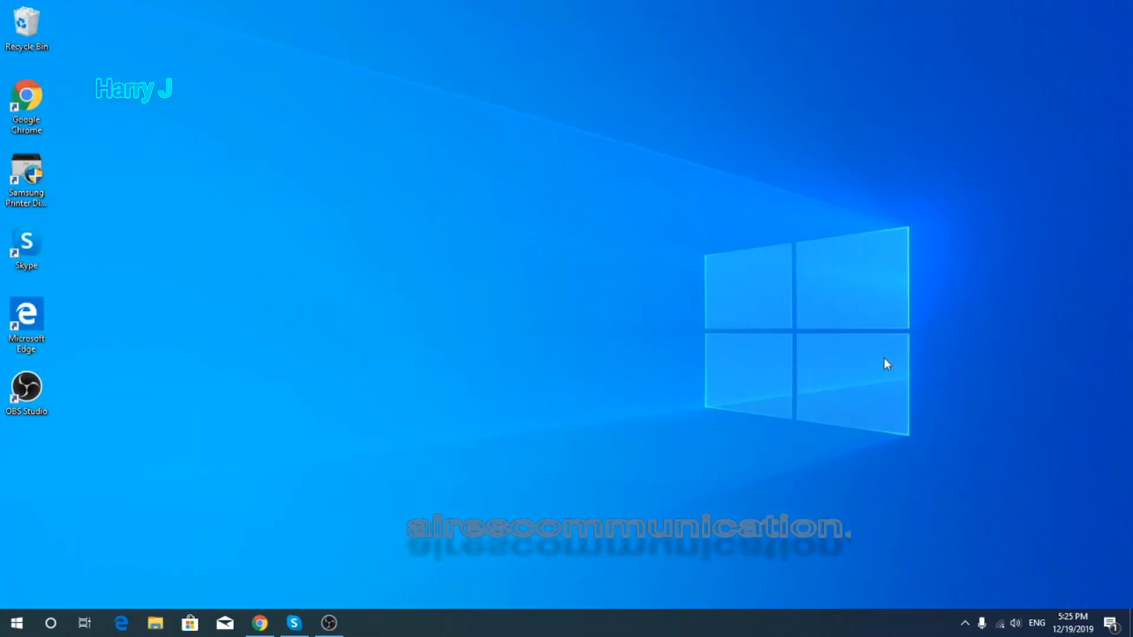
left_click(260, 623)
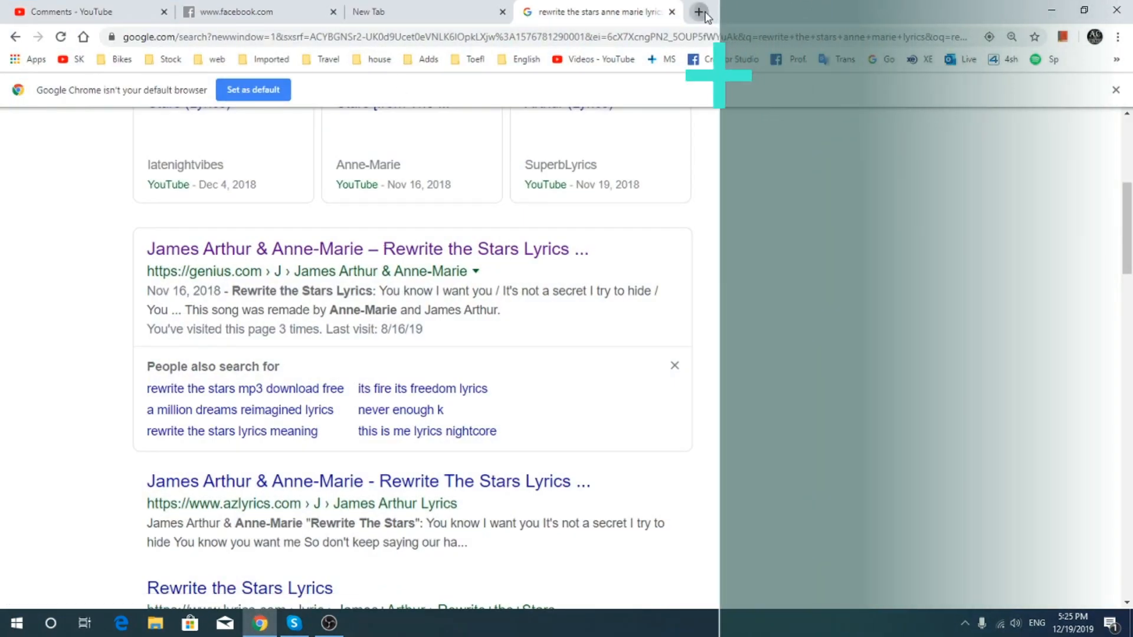
left_click(700, 12)
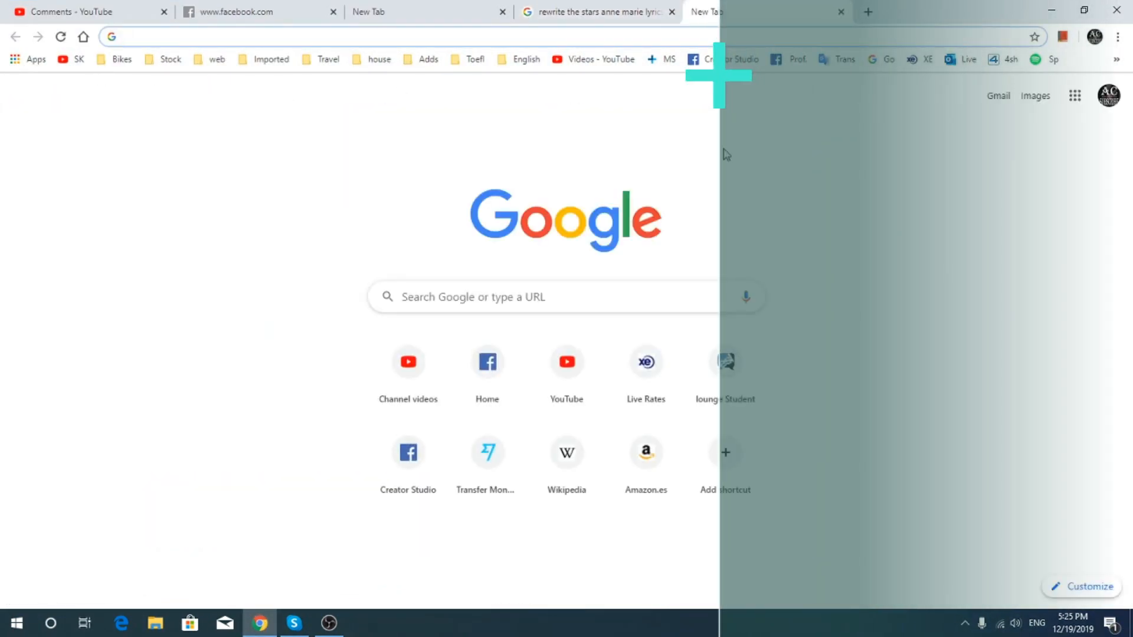
type("one drive dow")
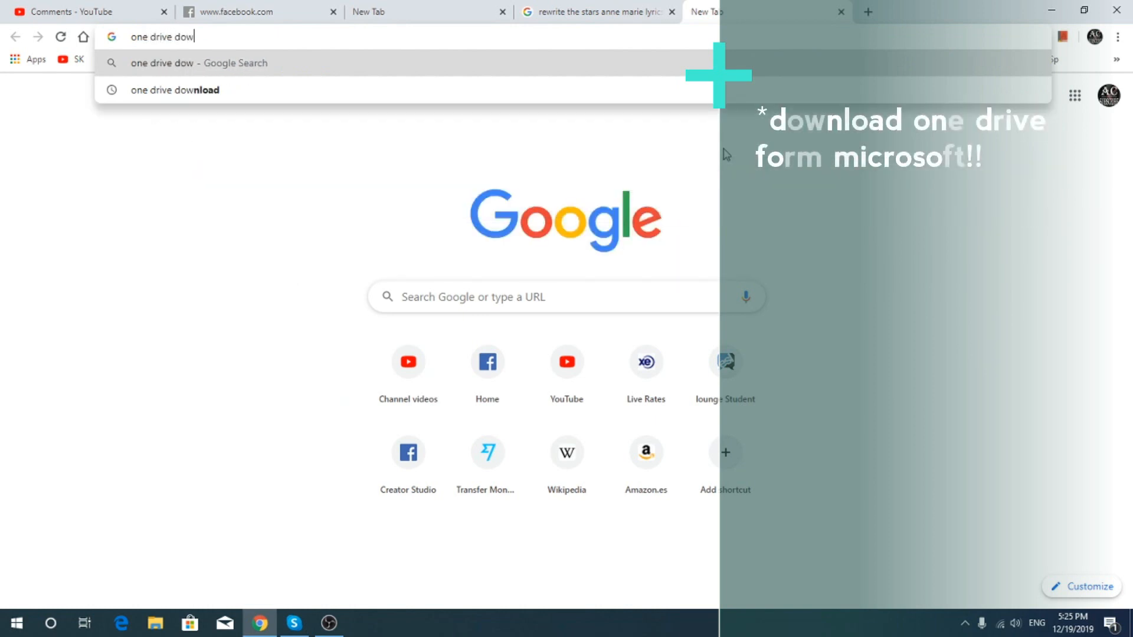
key("Enter")
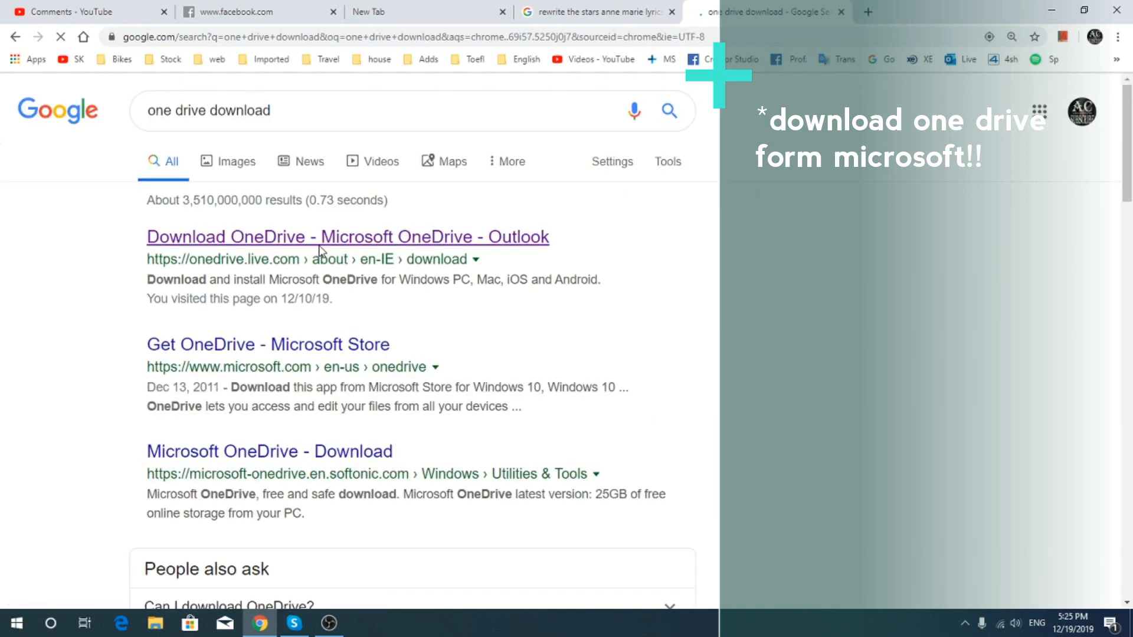
left_click(347, 238)
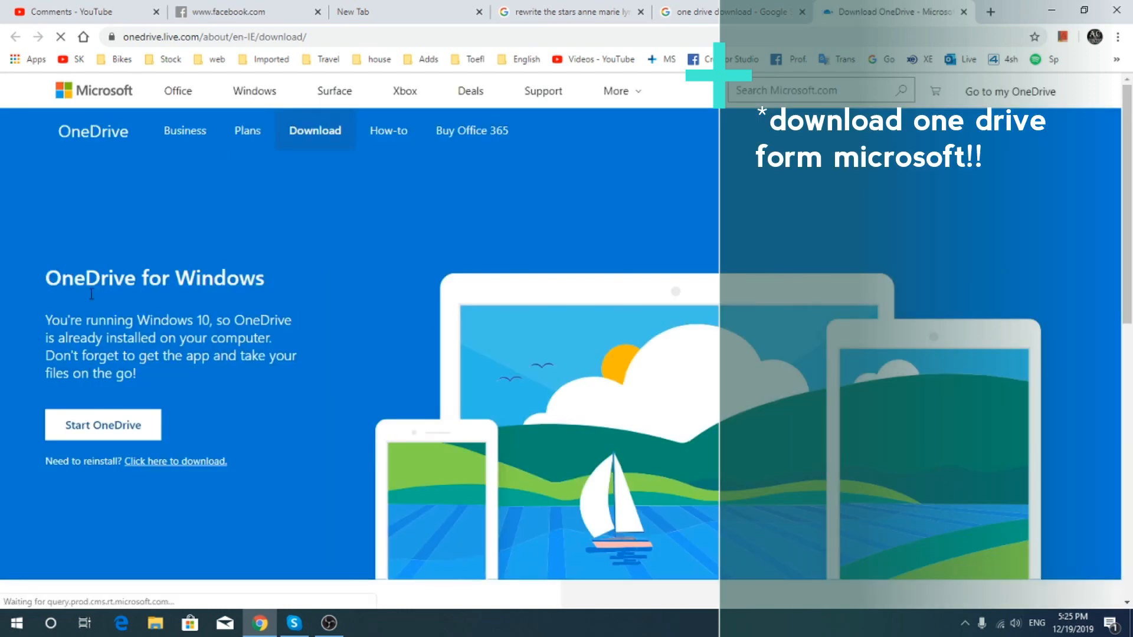
Step: Try launching the already-installed OneDrive from the page and allow the site to open it
left_click(102, 425)
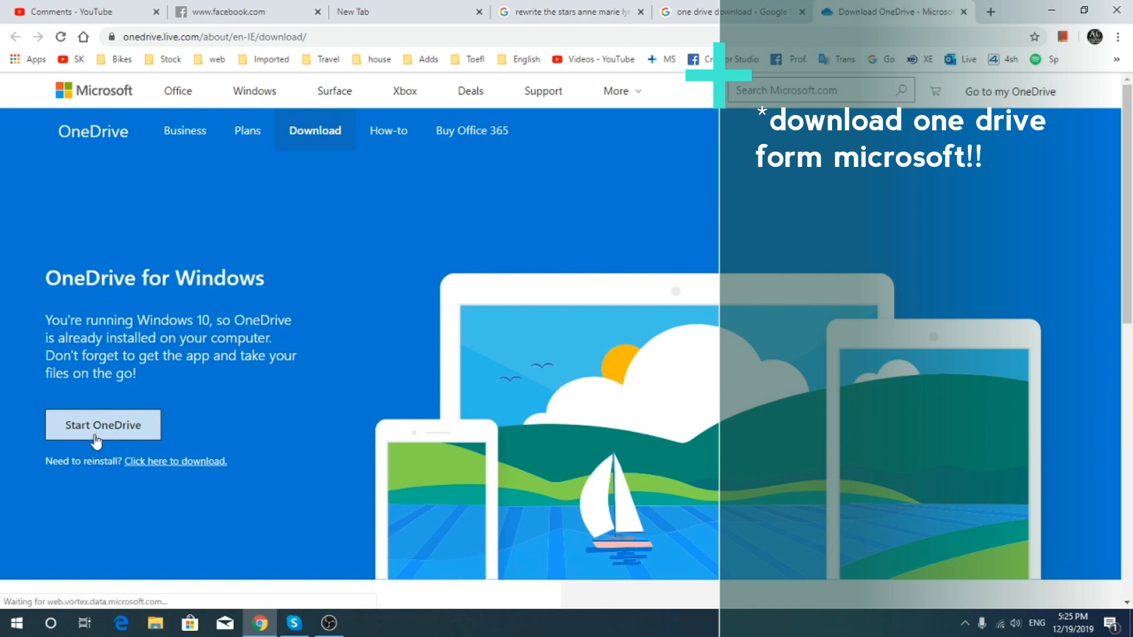
mouse_move(174, 461)
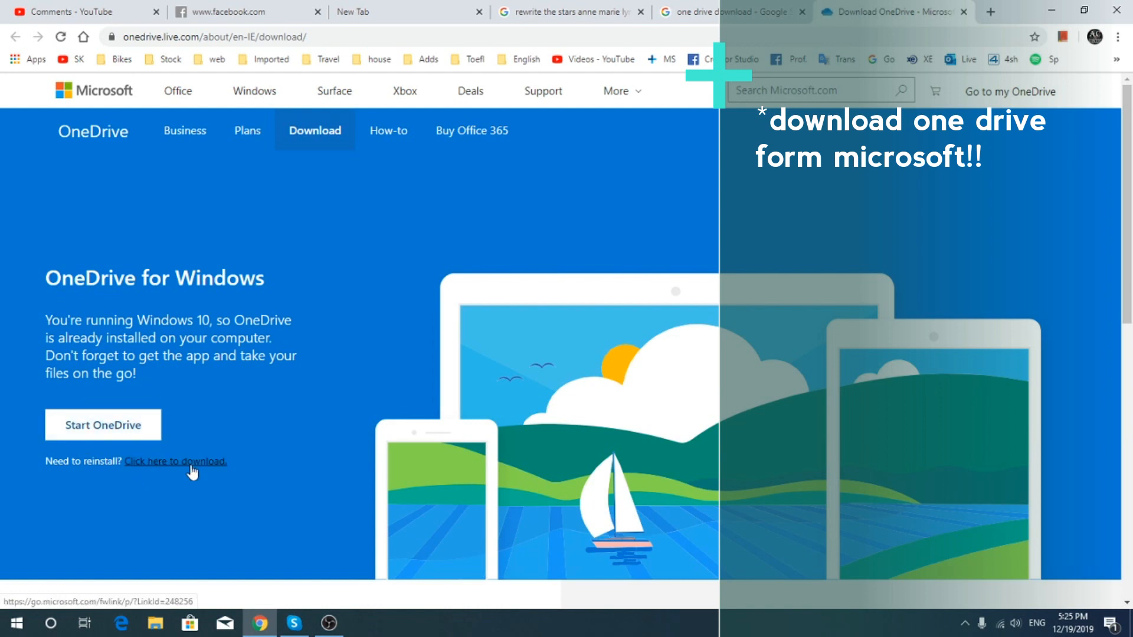
left_click(103, 424)
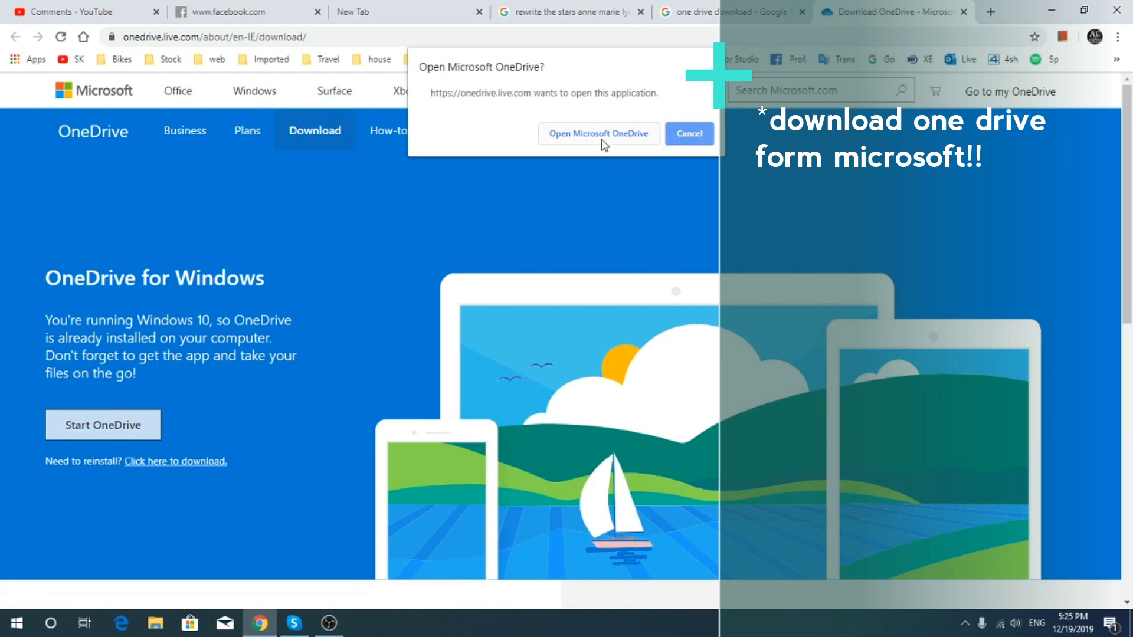
left_click(688, 134)
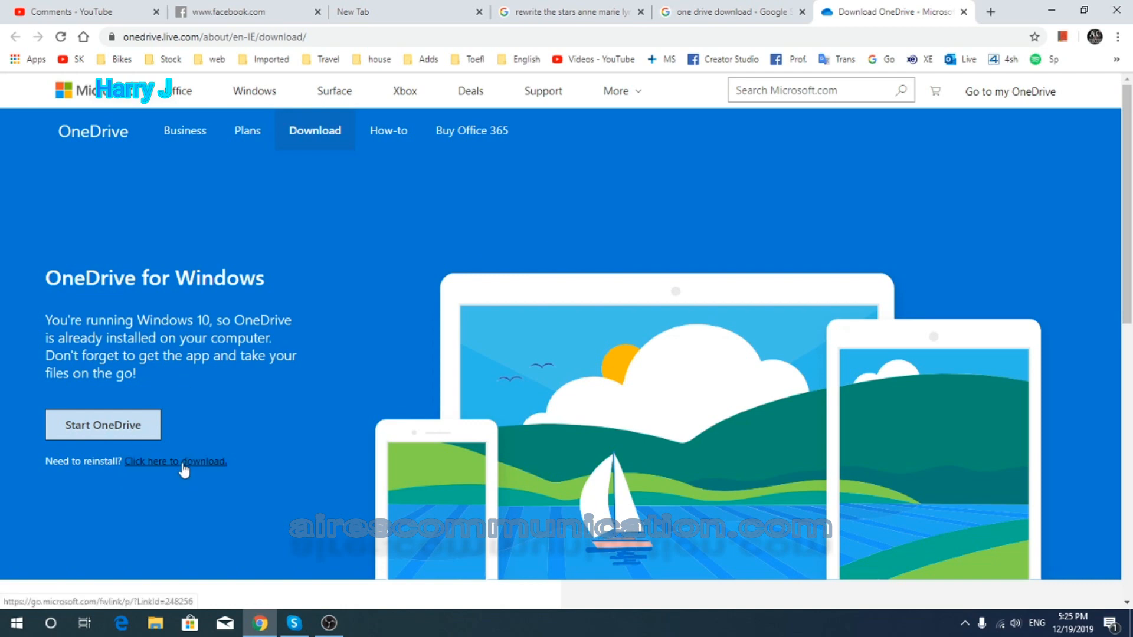
Step: Download and run OneDriveSetup.exe, dismissing the newer-version-already-installed error each time
left_click(175, 462)
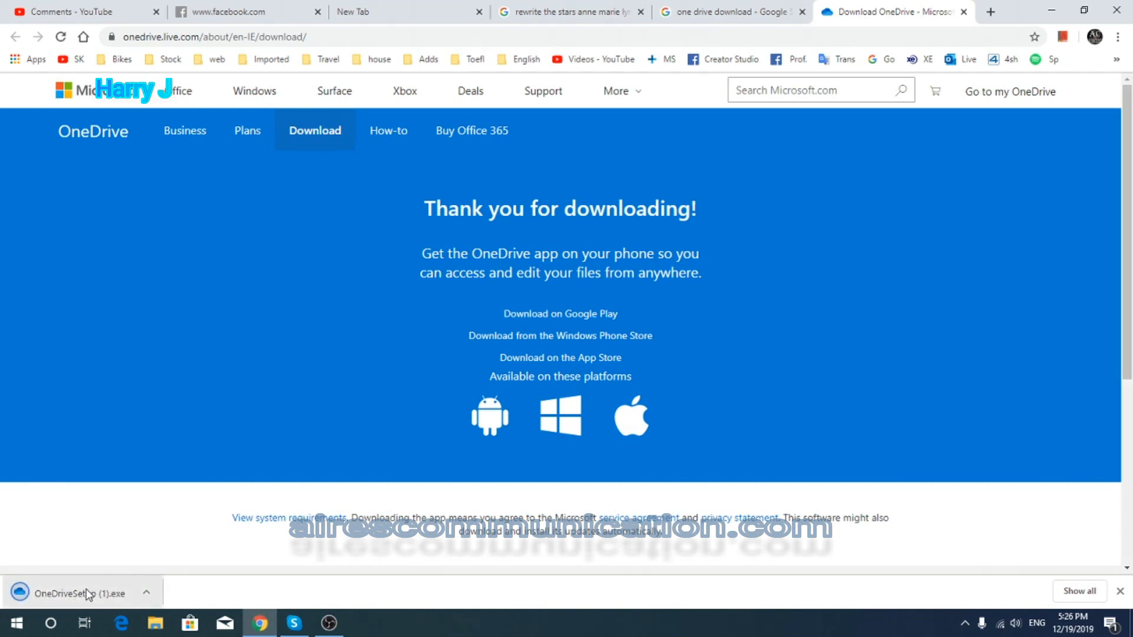
left_click(65, 593)
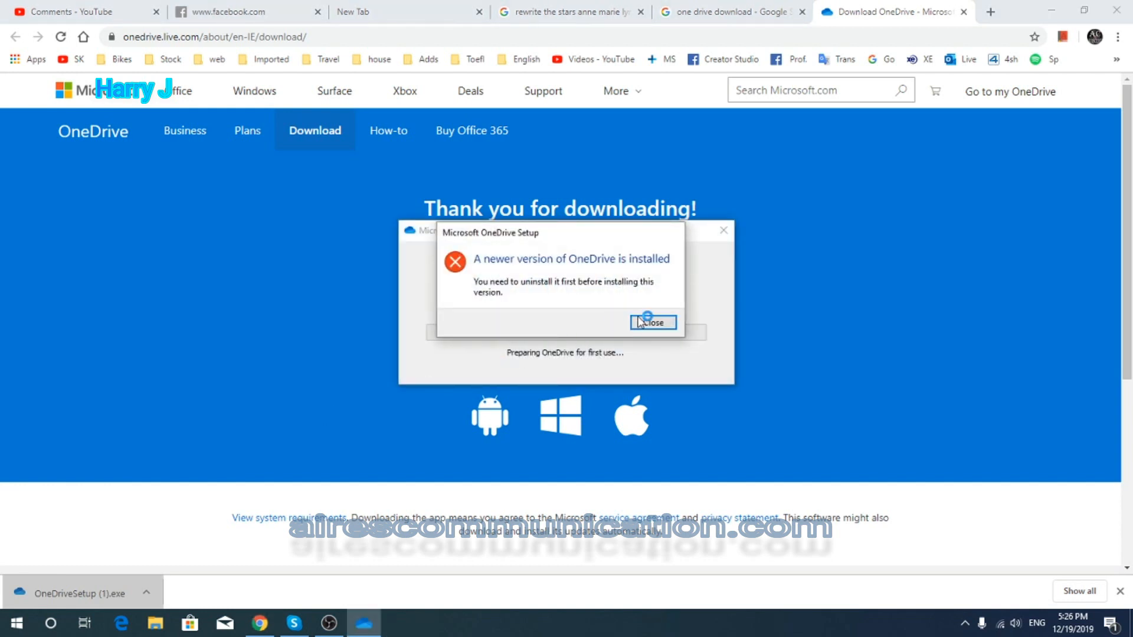
left_click(651, 322)
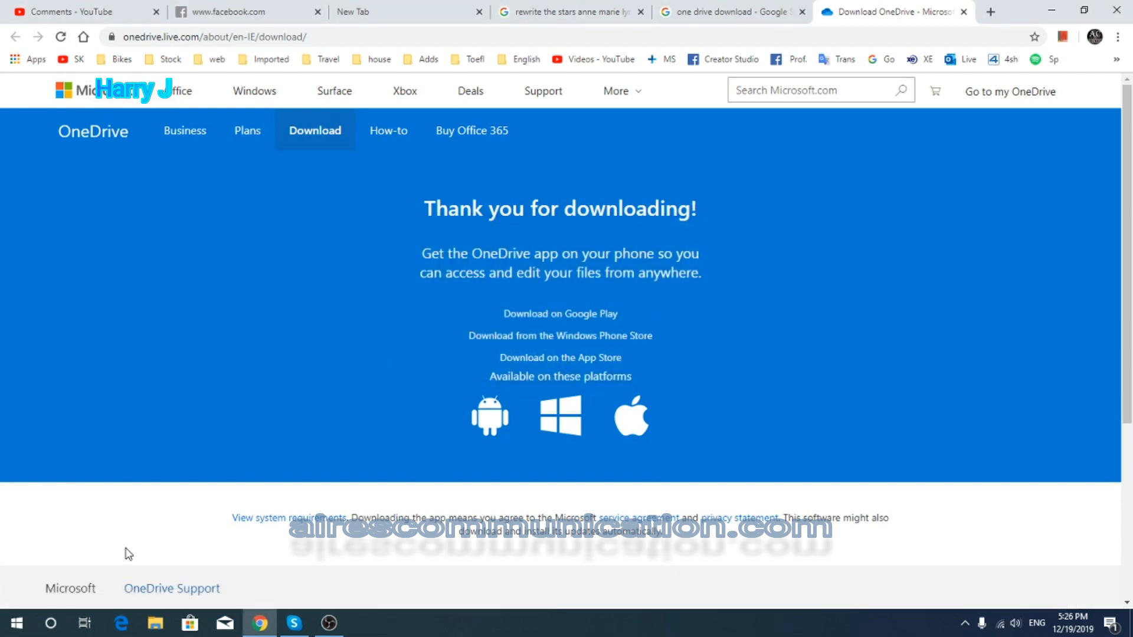
mouse_move(497, 578)
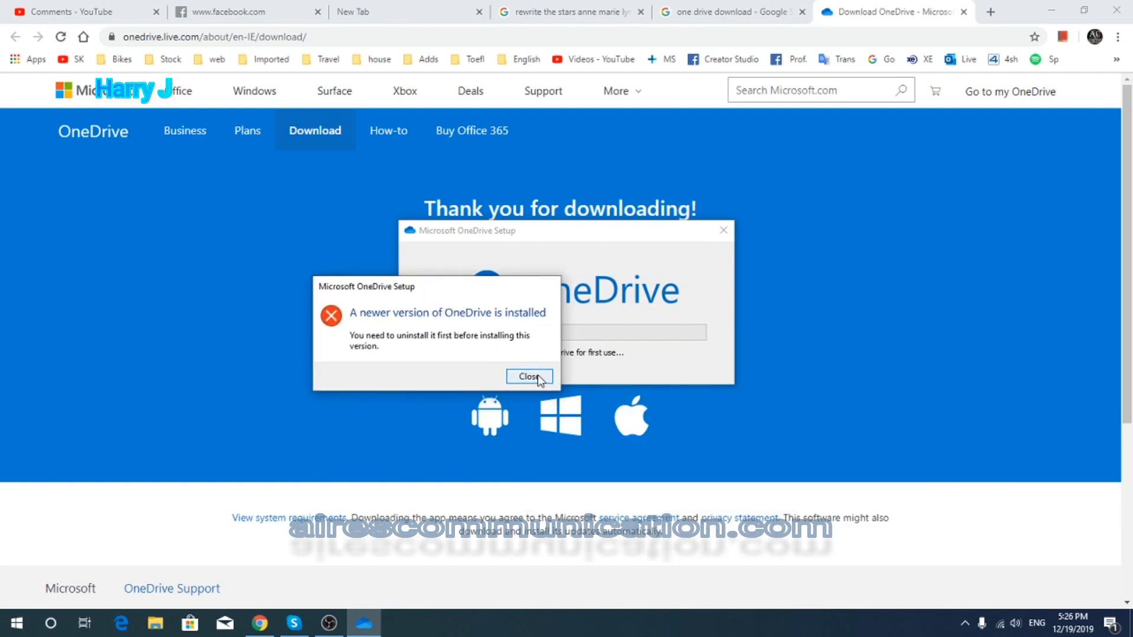
left_click(529, 377)
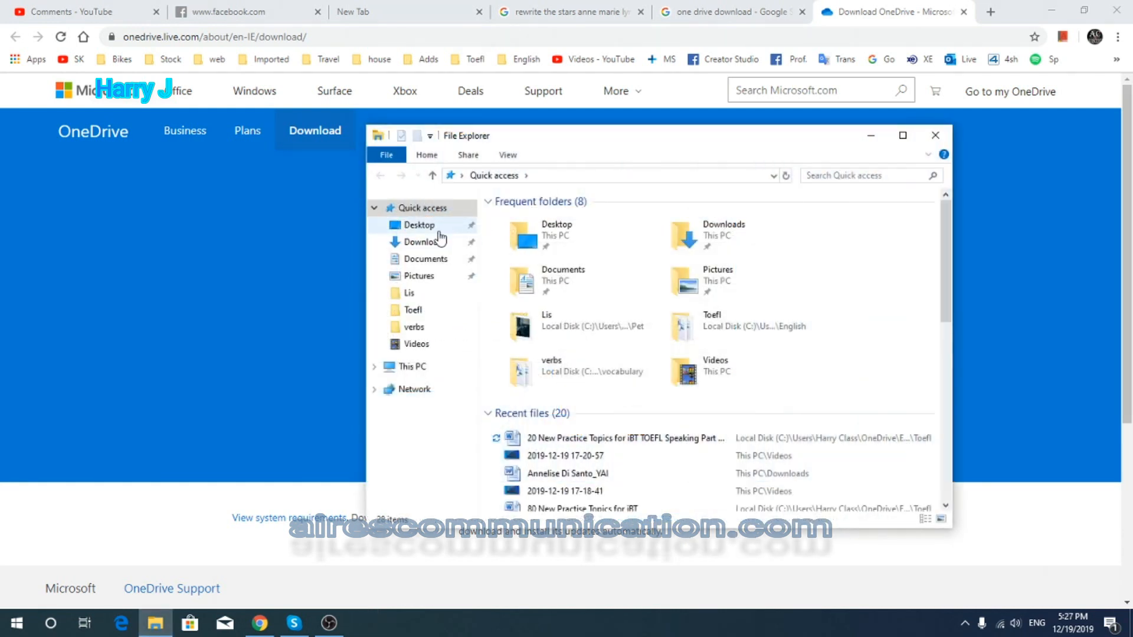
Step: Check File Explorer's folders for OneDrive, then close it to return to the desktop
left_click(375, 366)
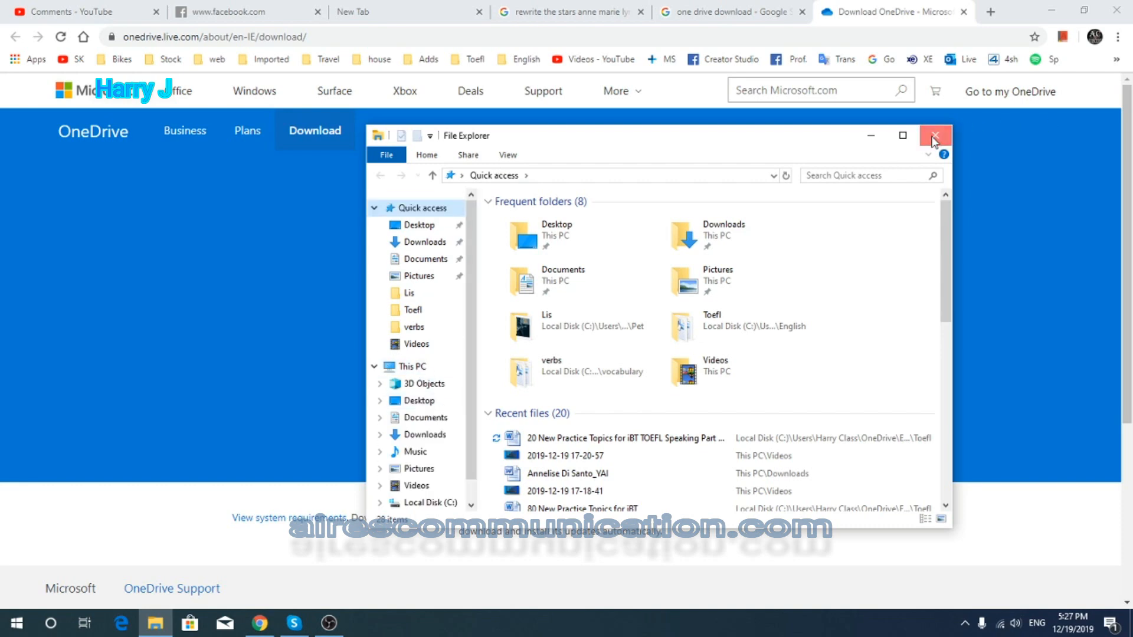
left_click(934, 136)
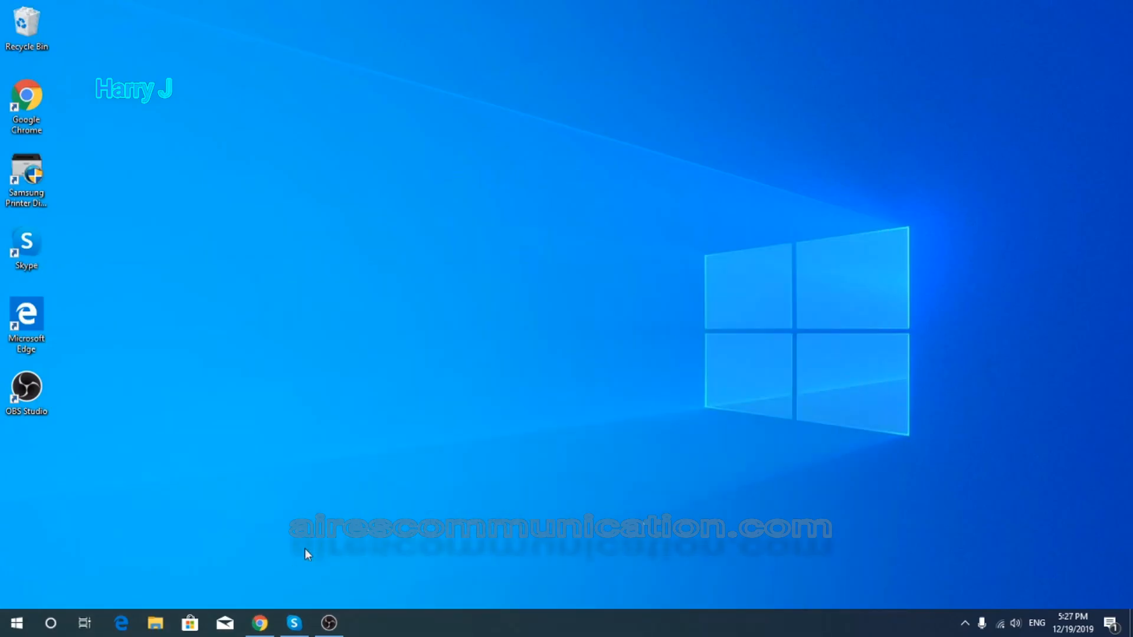
Step: Search 'reg' from the Start menu and launch Registry Editor
left_click(16, 622)
type("reg")
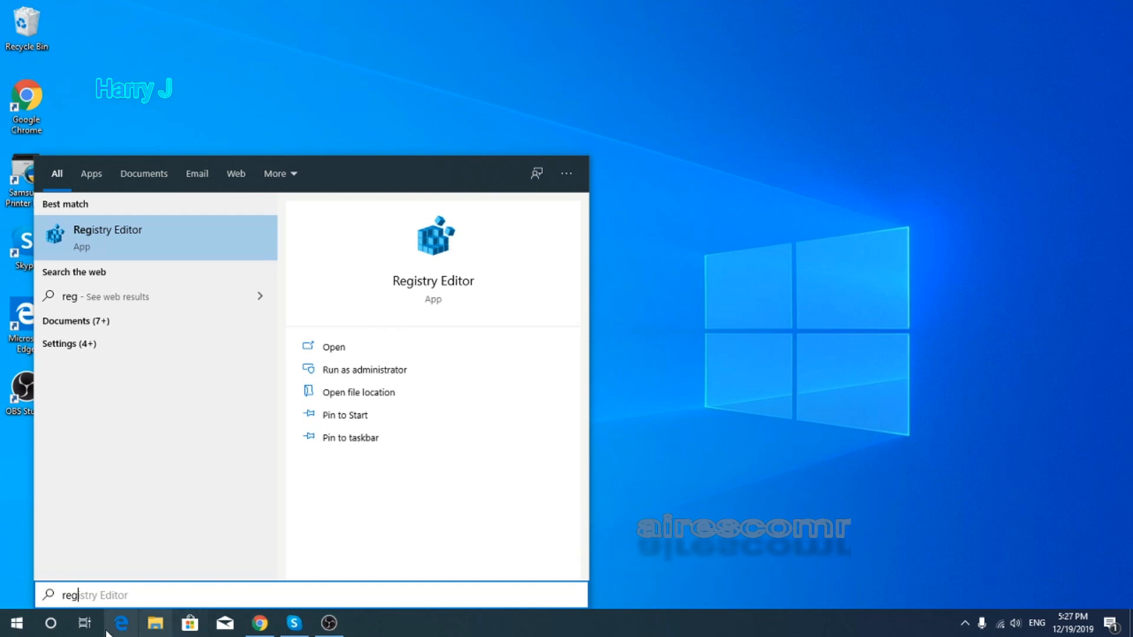
left_click(13, 624)
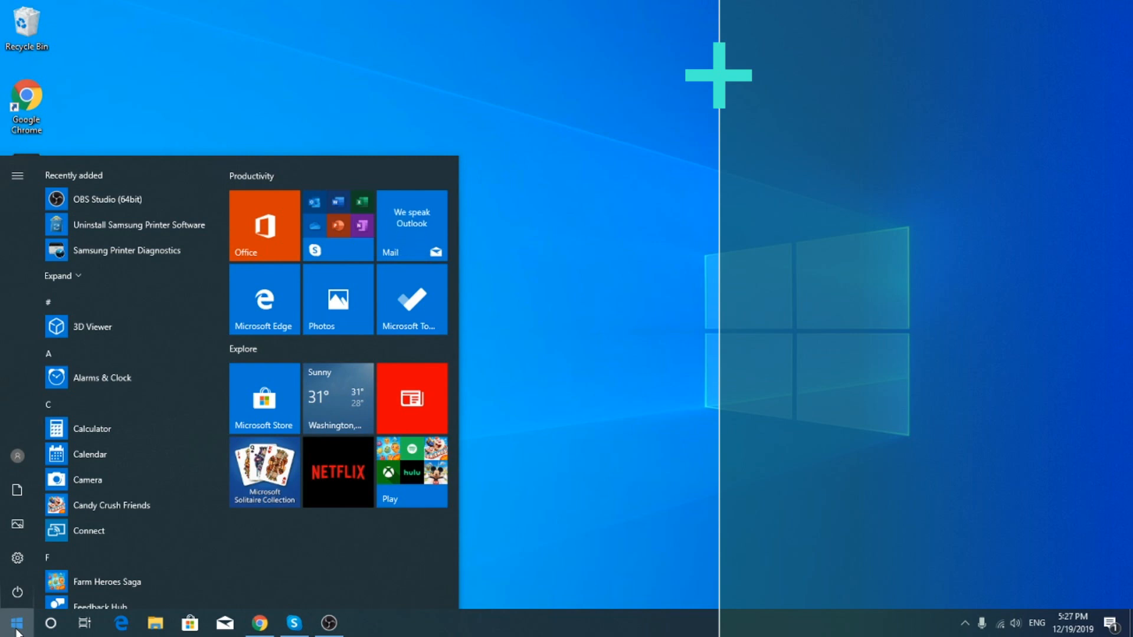
type("reg")
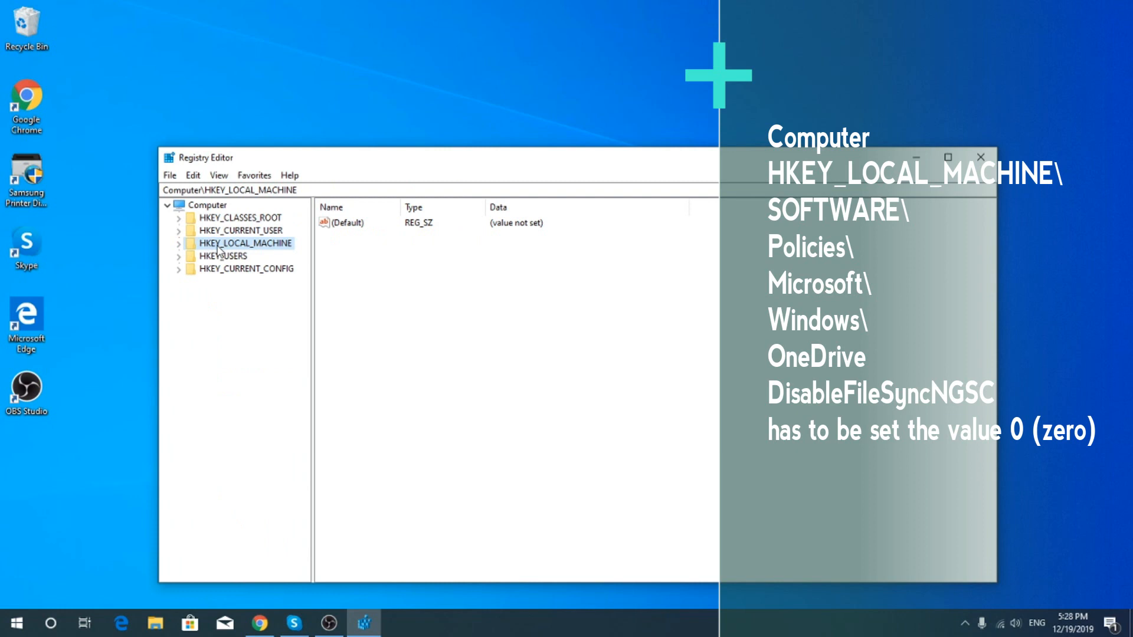
mouse_move(241, 257)
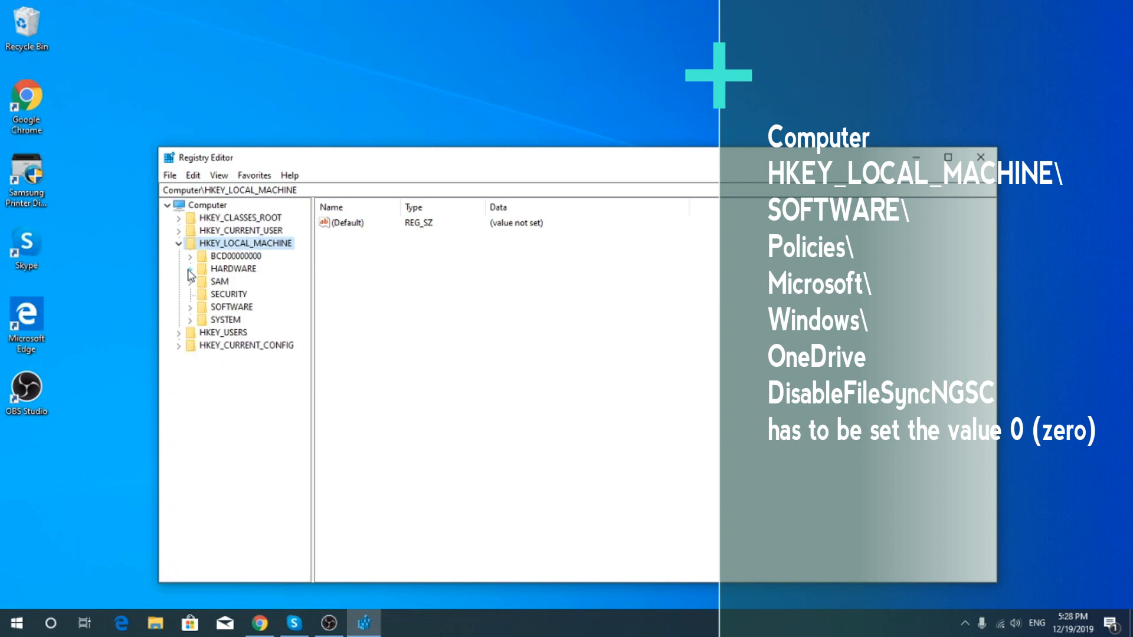
mouse_move(190, 283)
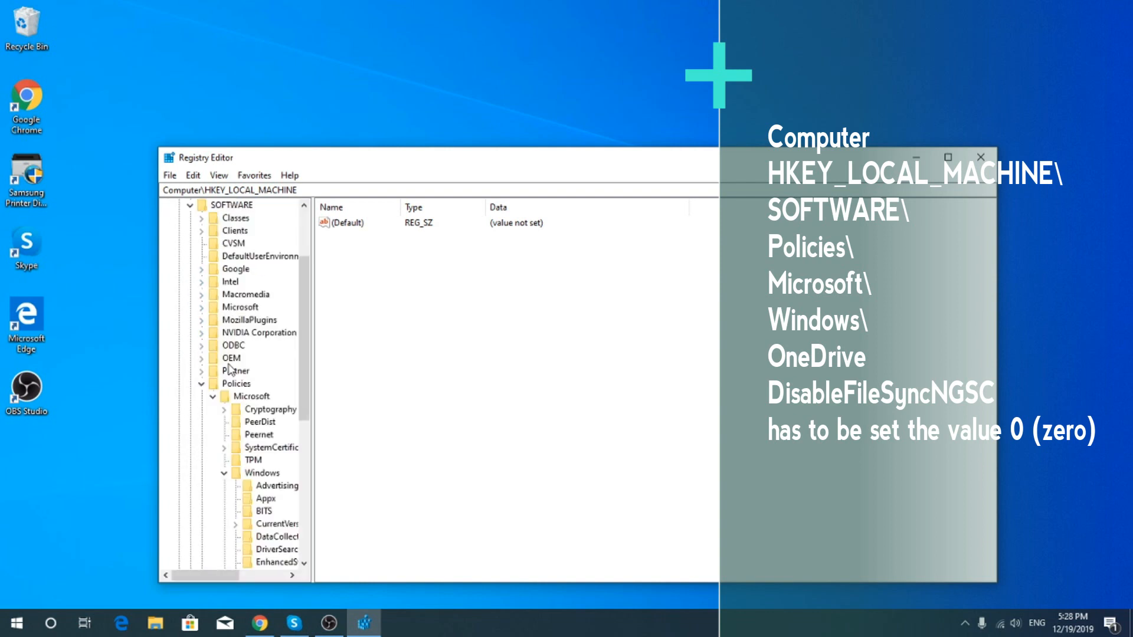
Step: Navigate to HKLM\SOFTWARE\Policies\Microsoft\Windows\OneDrive, showing DisableFileSyncNGSC set to 1
scroll("down", 3)
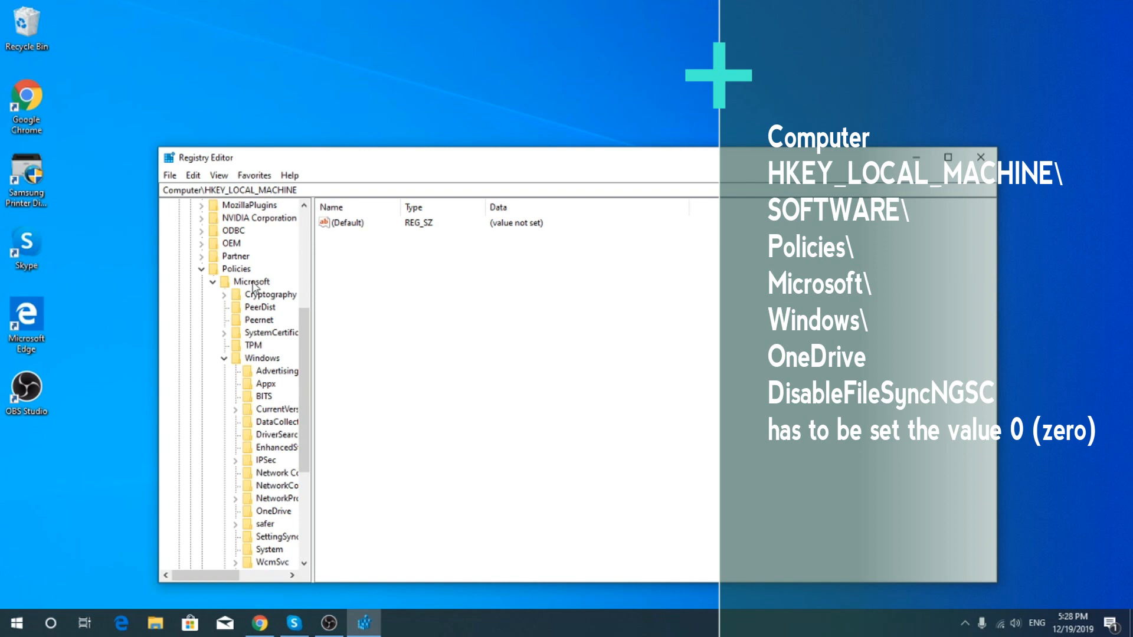
scroll("down", 3)
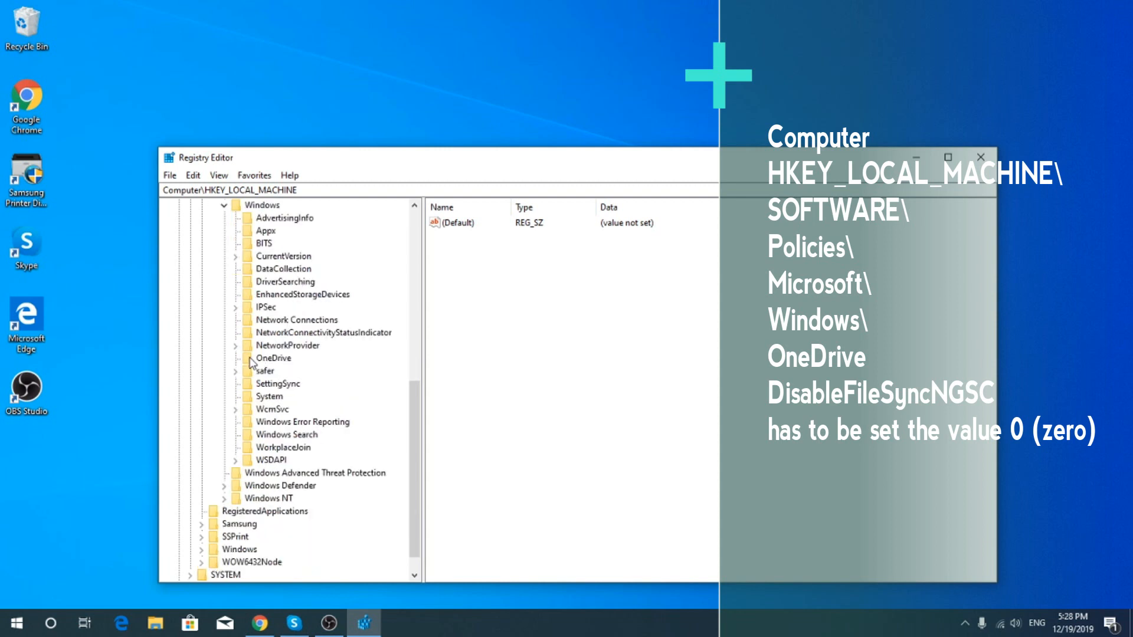
left_click(273, 359)
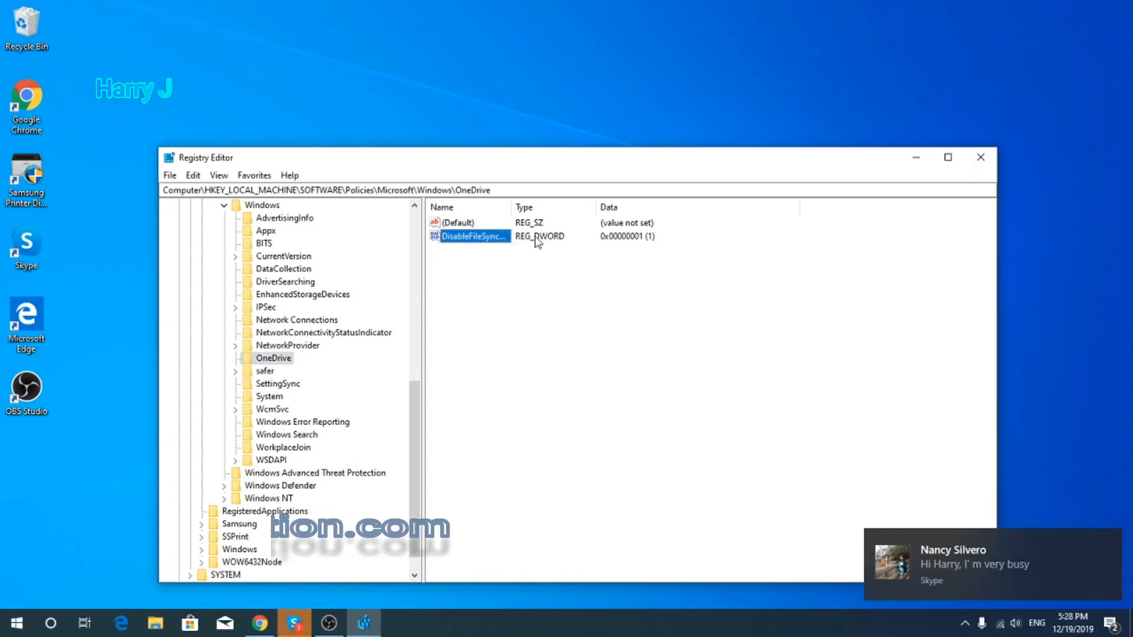
Step: Edit the DisableFileSyncNGSC DWORD, replacing its value data 1 with 0 and confirming
double_click(471, 236)
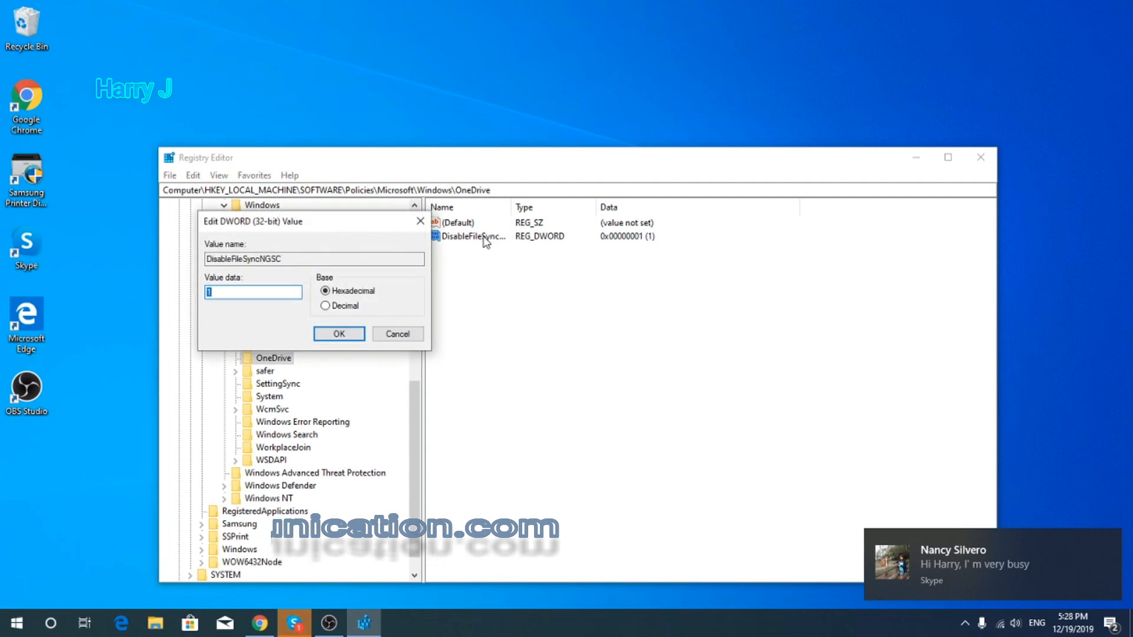
left_click(339, 334)
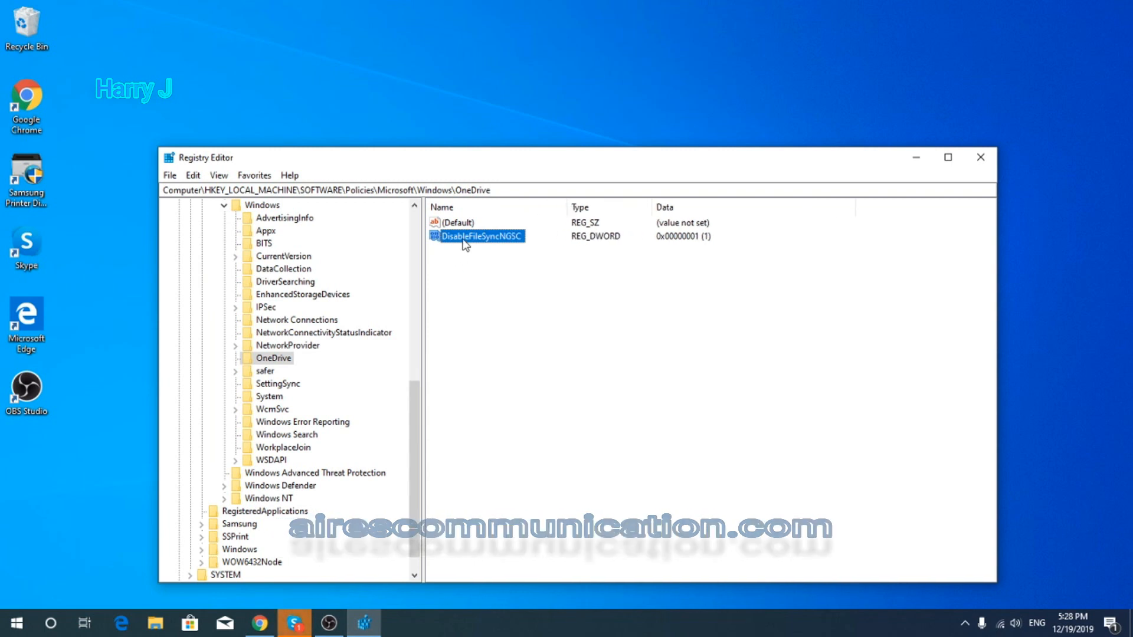
double_click(481, 236)
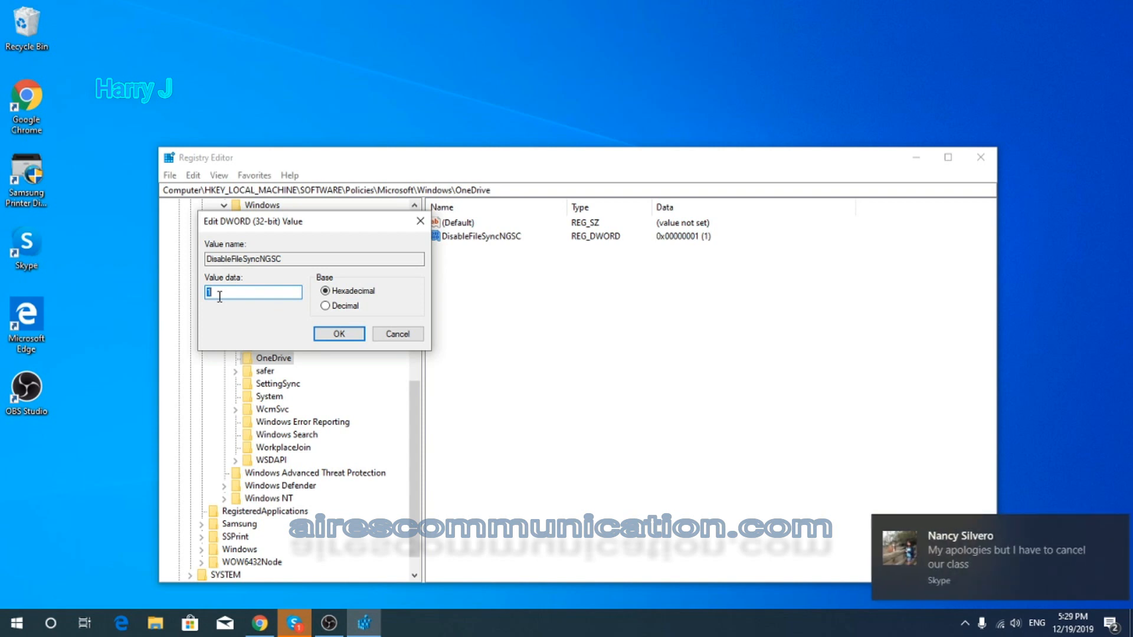
key("Backspace")
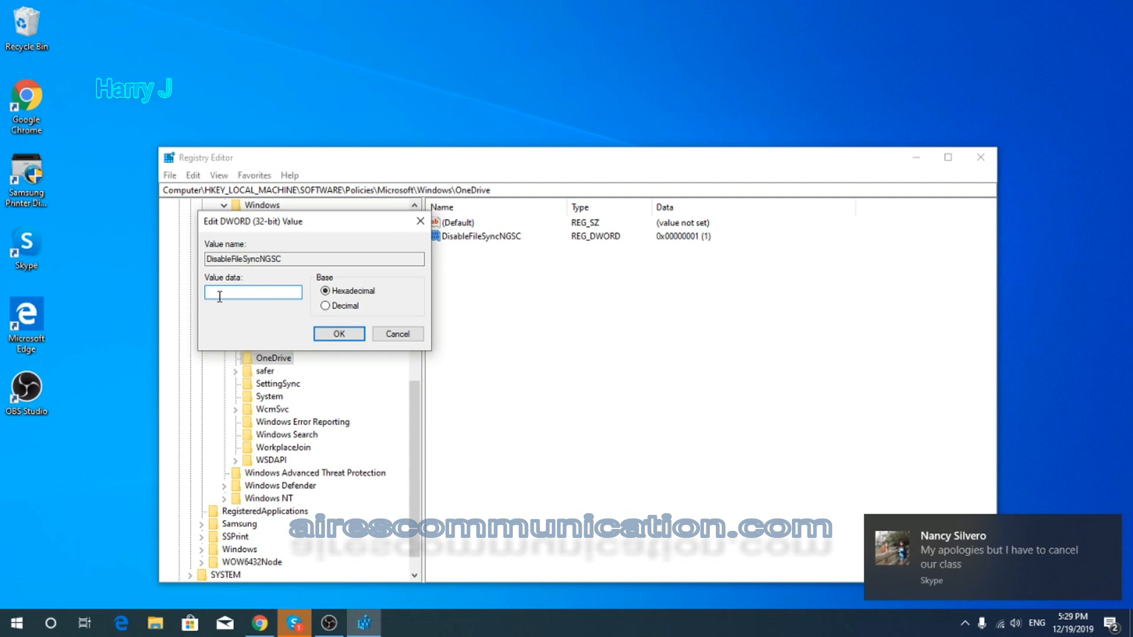
type("0")
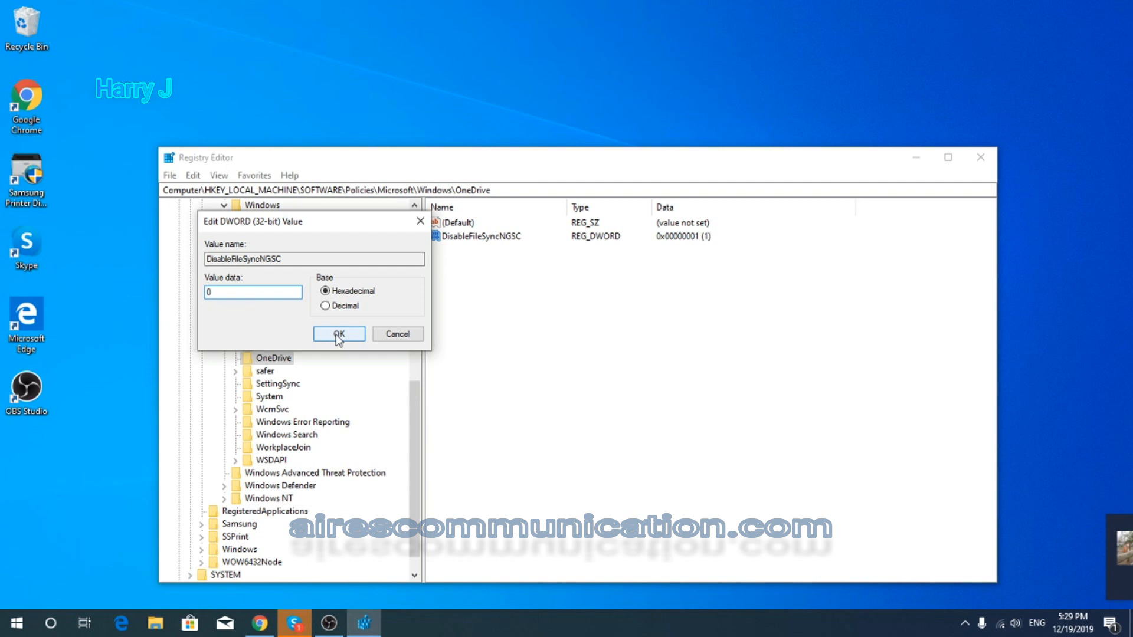
left_click(339, 334)
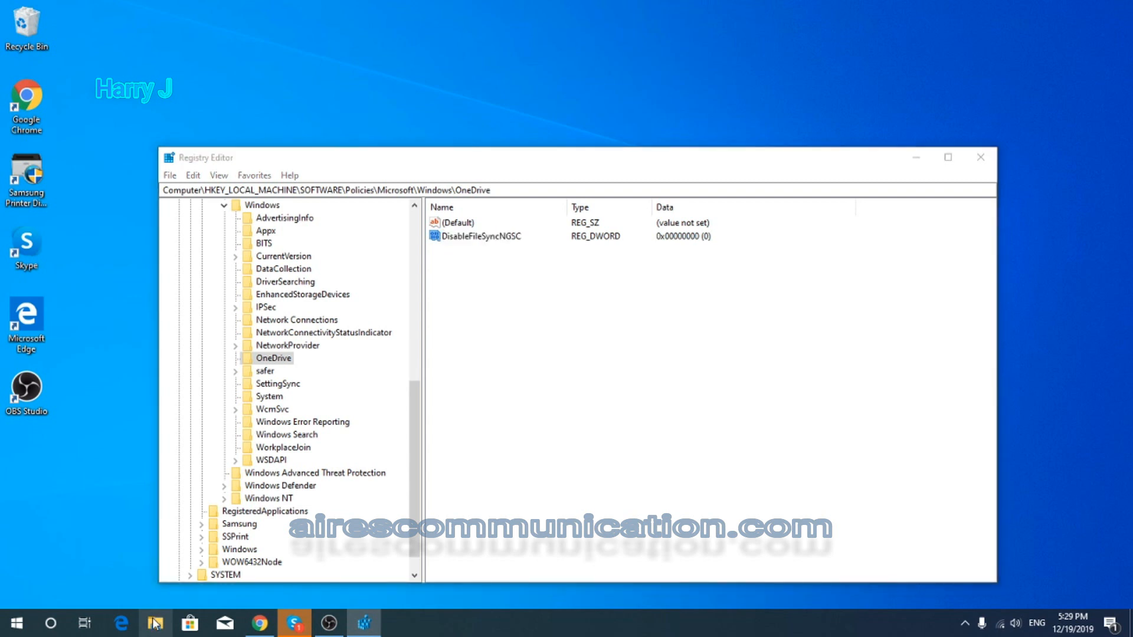
left_click(154, 622)
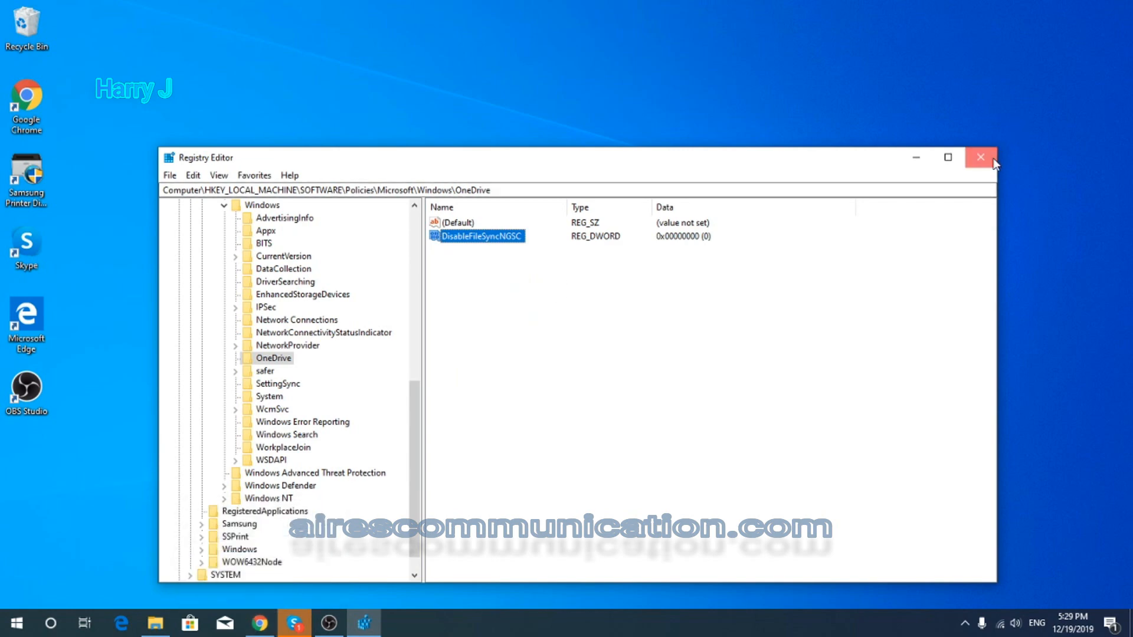
Step: Close Registry Editor and start OneDrive from the download page, confirming the Open Microsoft OneDrive prompt
left_click(981, 157)
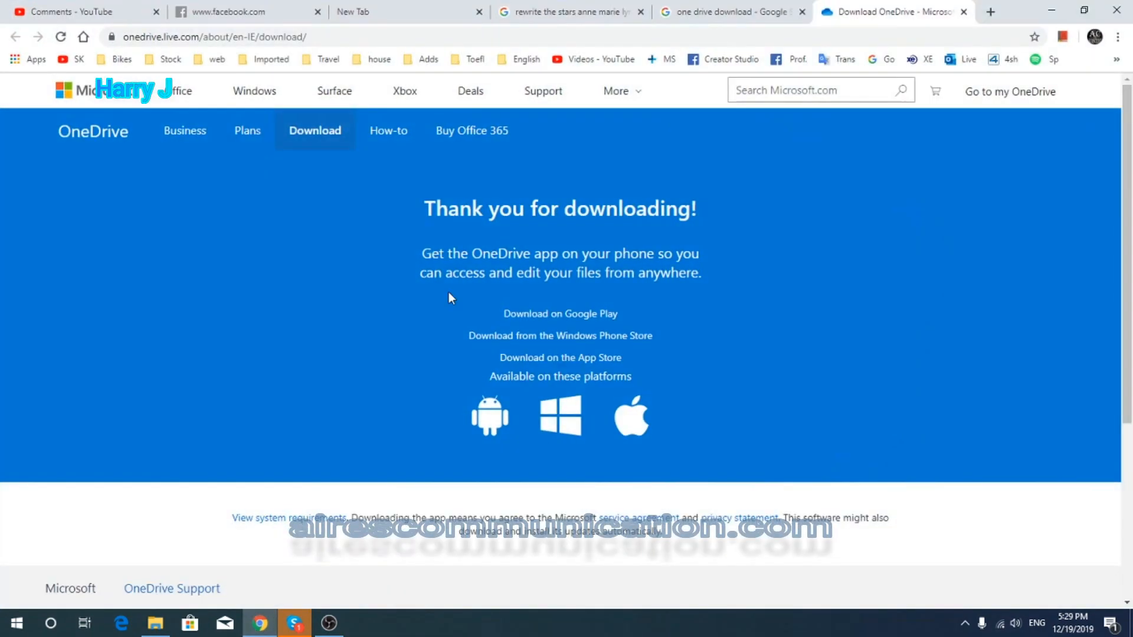
left_click(92, 131)
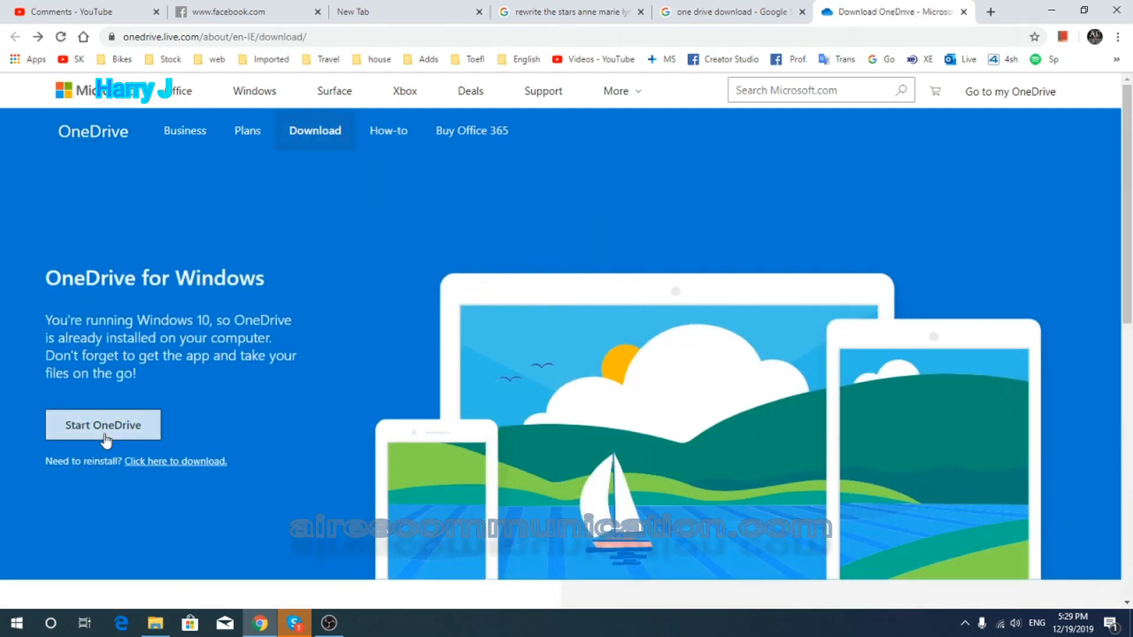
left_click(102, 425)
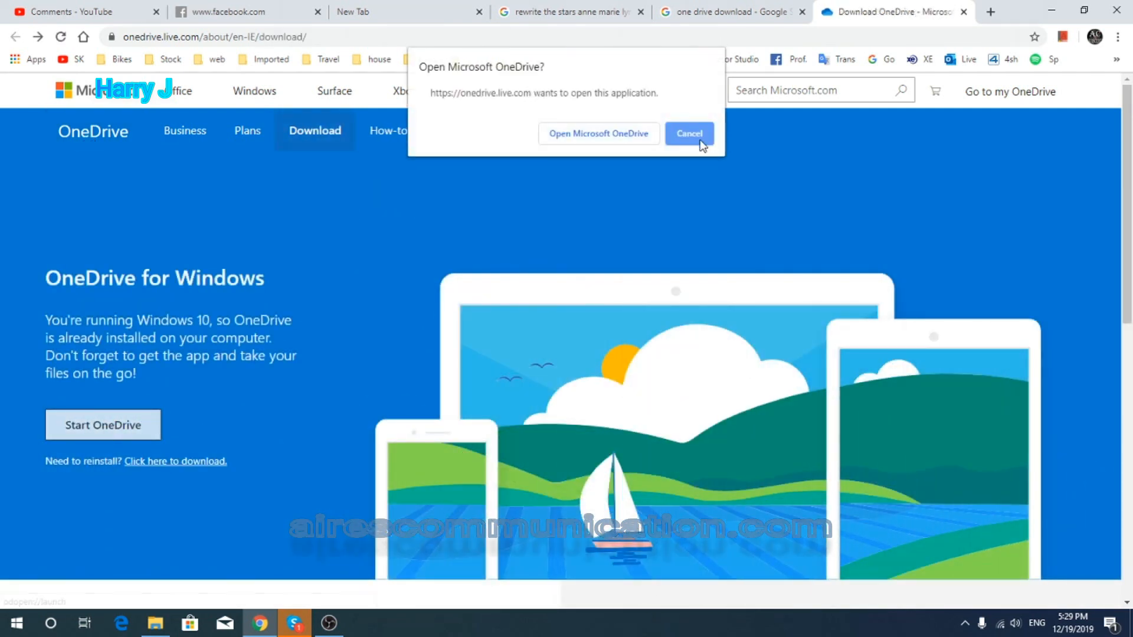
left_click(688, 134)
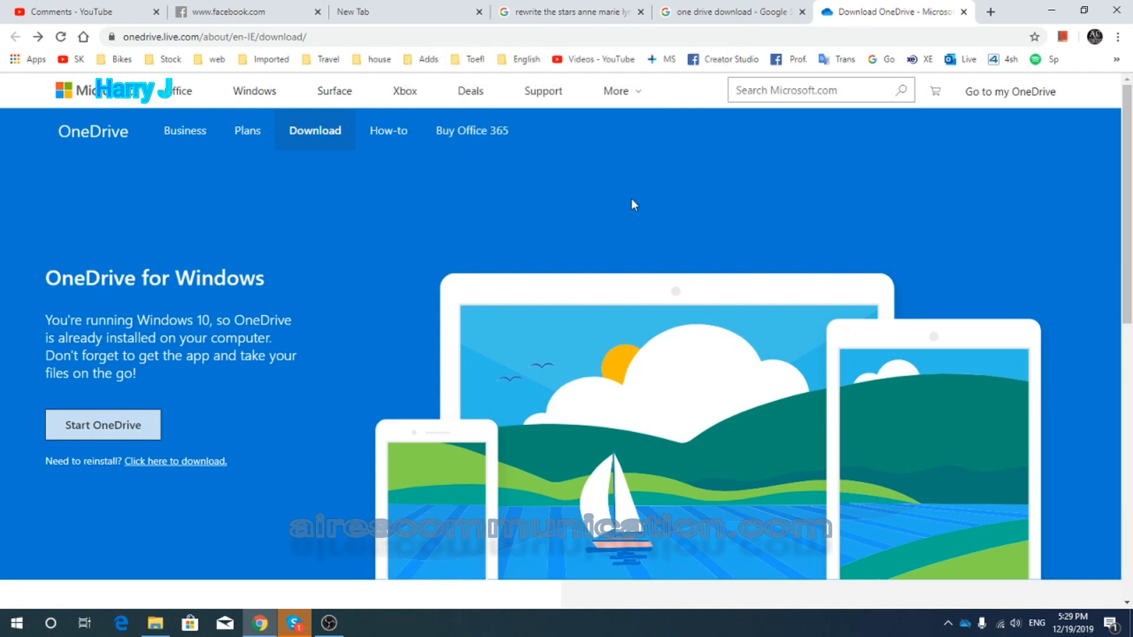
left_click(103, 424)
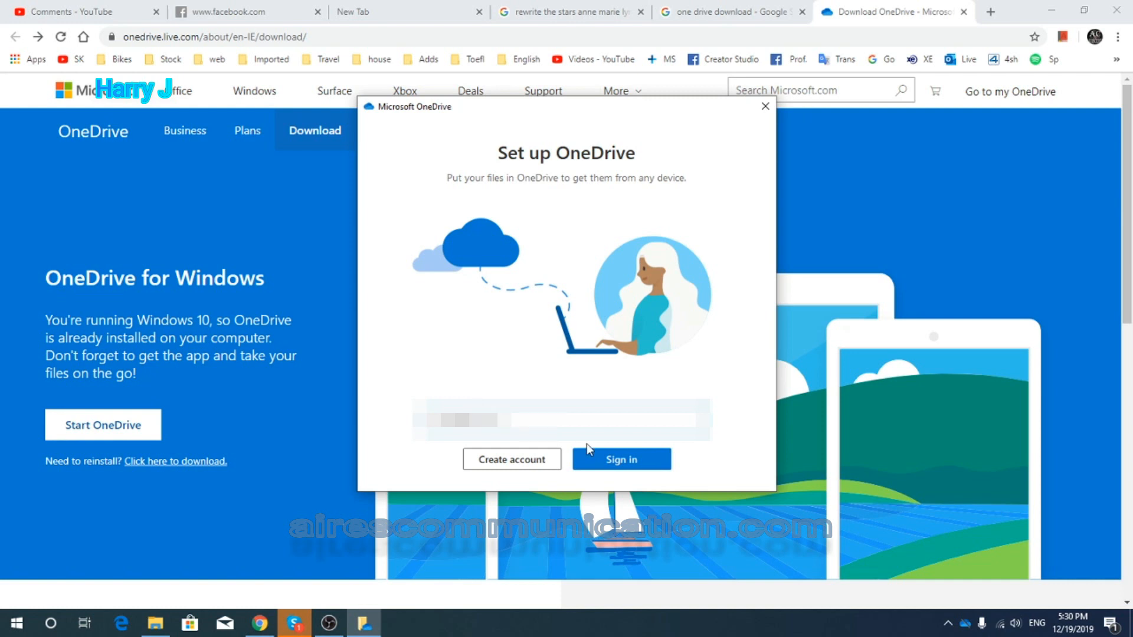
mouse_move(619, 460)
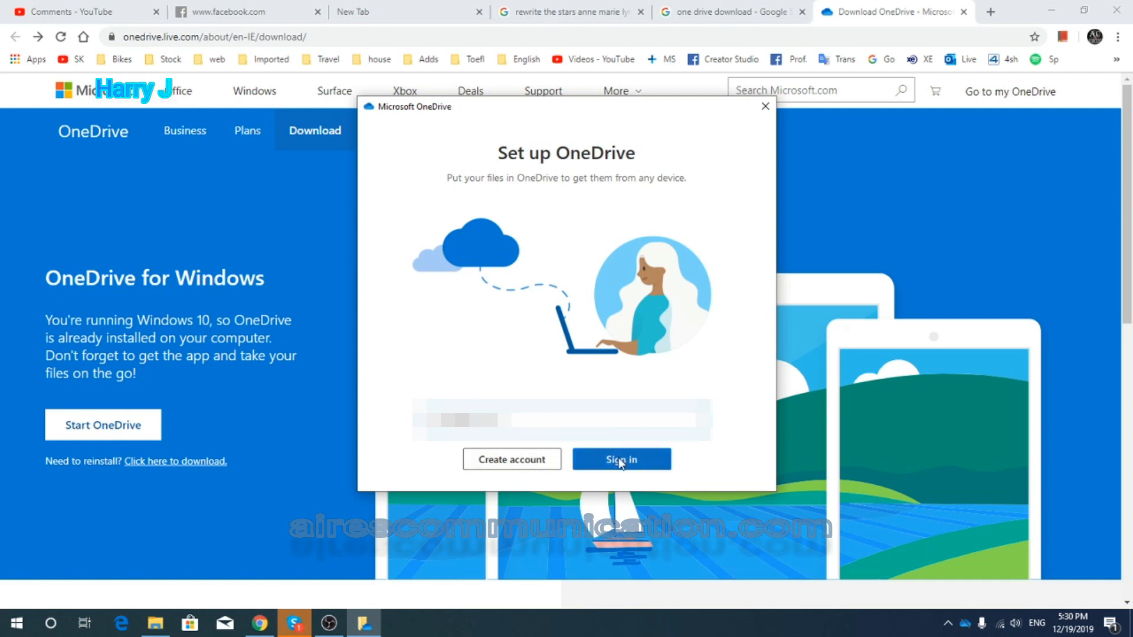
Step: Sign in to OneDrive in its setup window, then open File Explorer where OneDrive folders now appear
left_click(620, 459)
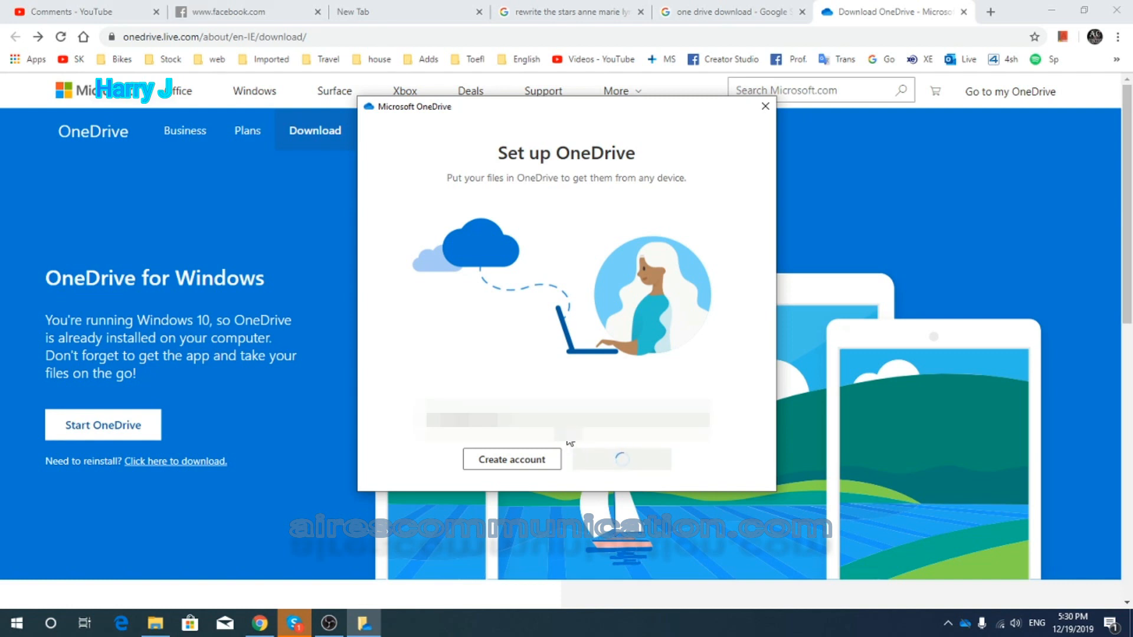
left_click(764, 106)
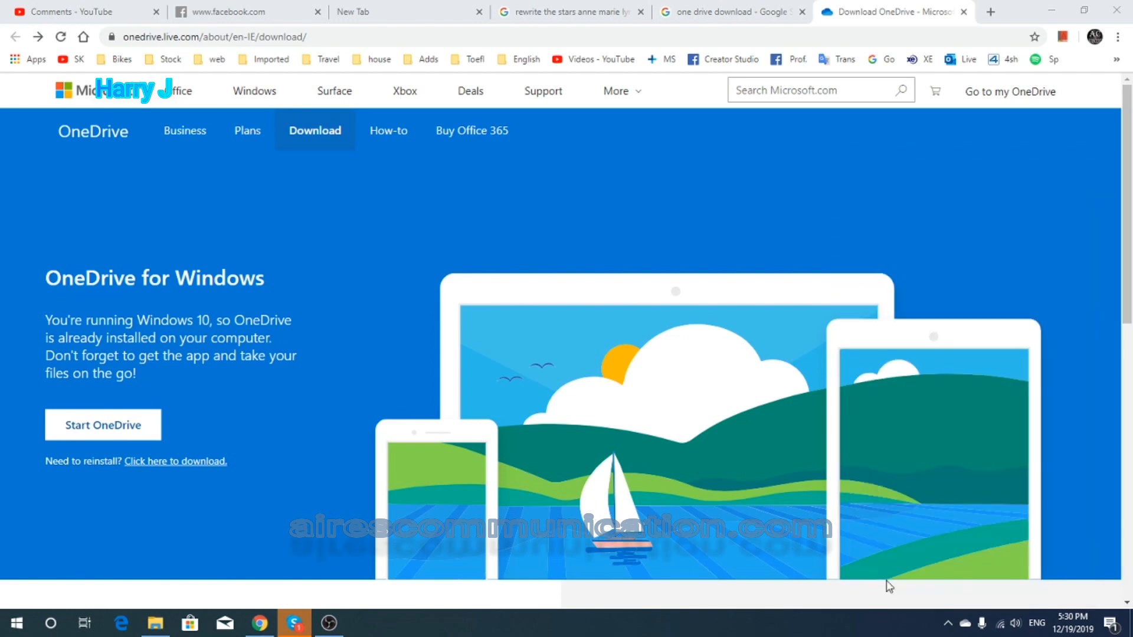
left_click(153, 623)
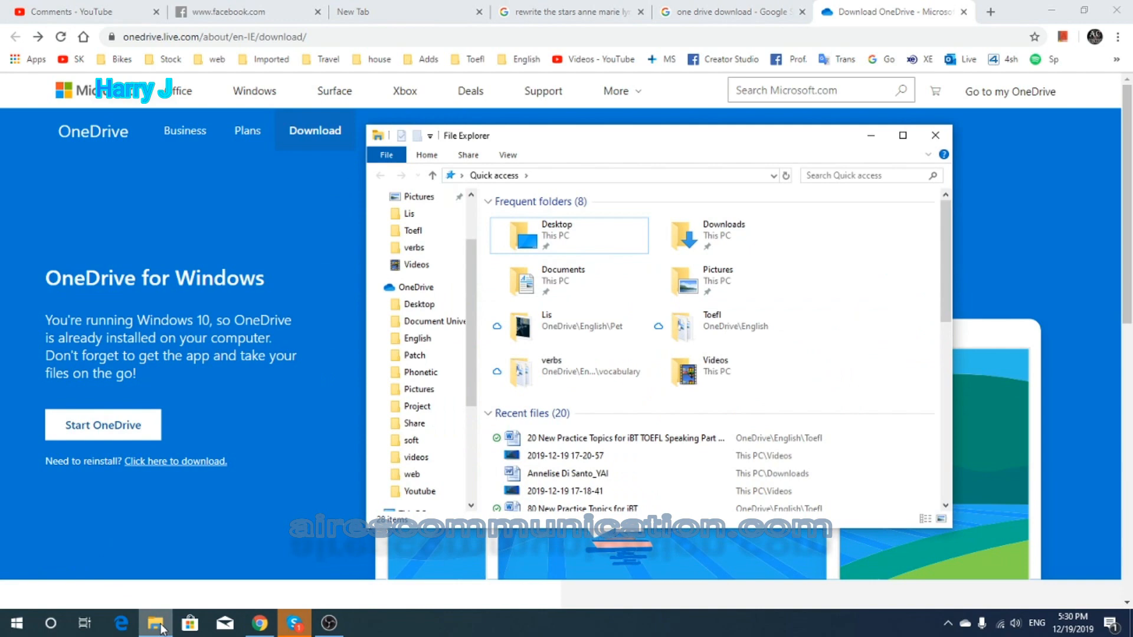
Step: Close File Explorer, leaving the OneDrive download page showing in the browser
left_click(414, 287)
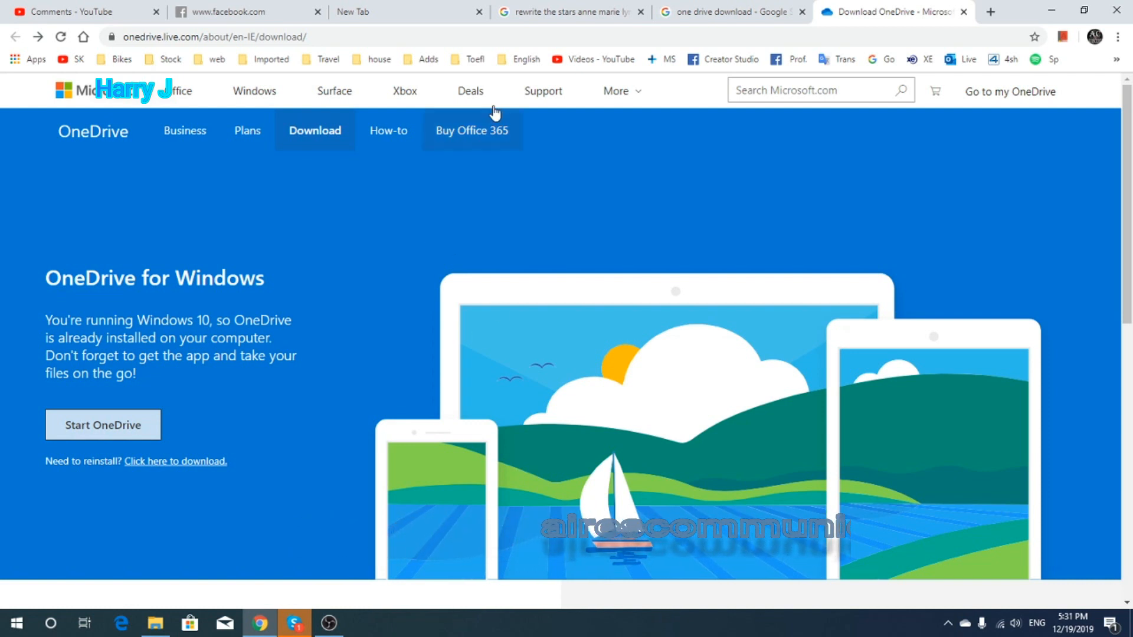
mouse_move(597, 172)
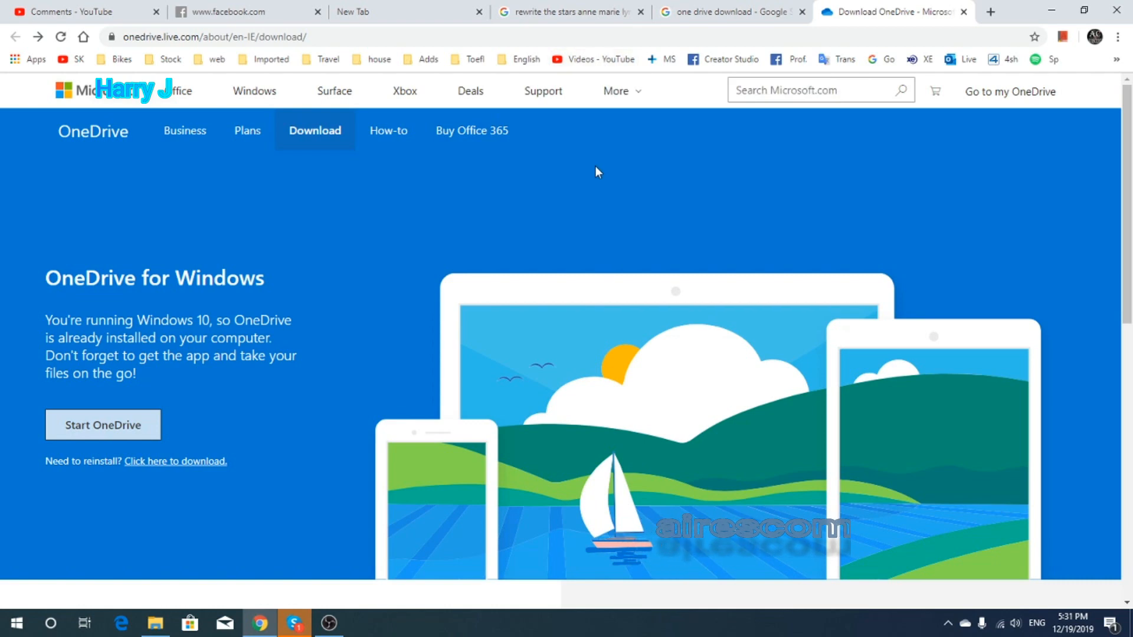